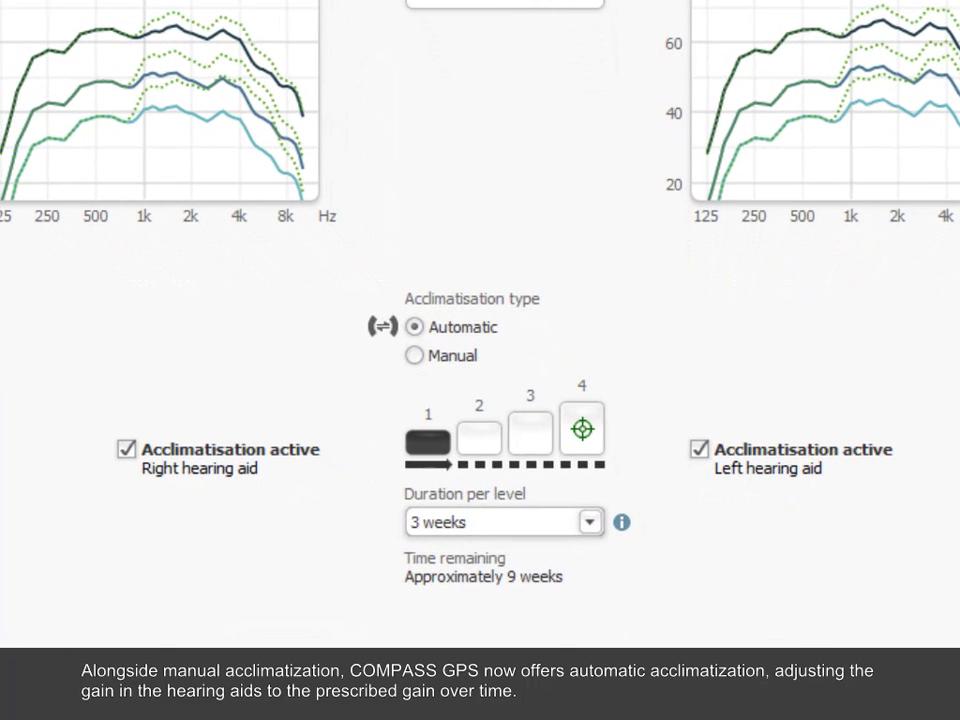
- Show the fitting Overview page with SoundTracker graphs and fitting status for both ears
left_click(480, 432)
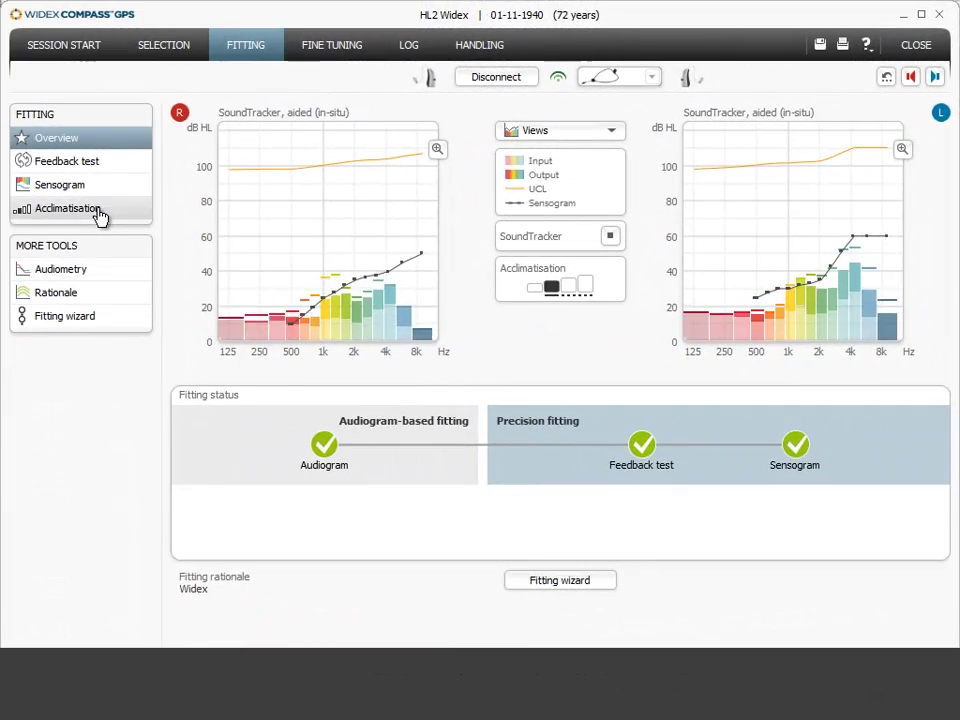
- Go to Fine Tuning and start the Acclimatisation tool on the Master program
left_click(68, 208)
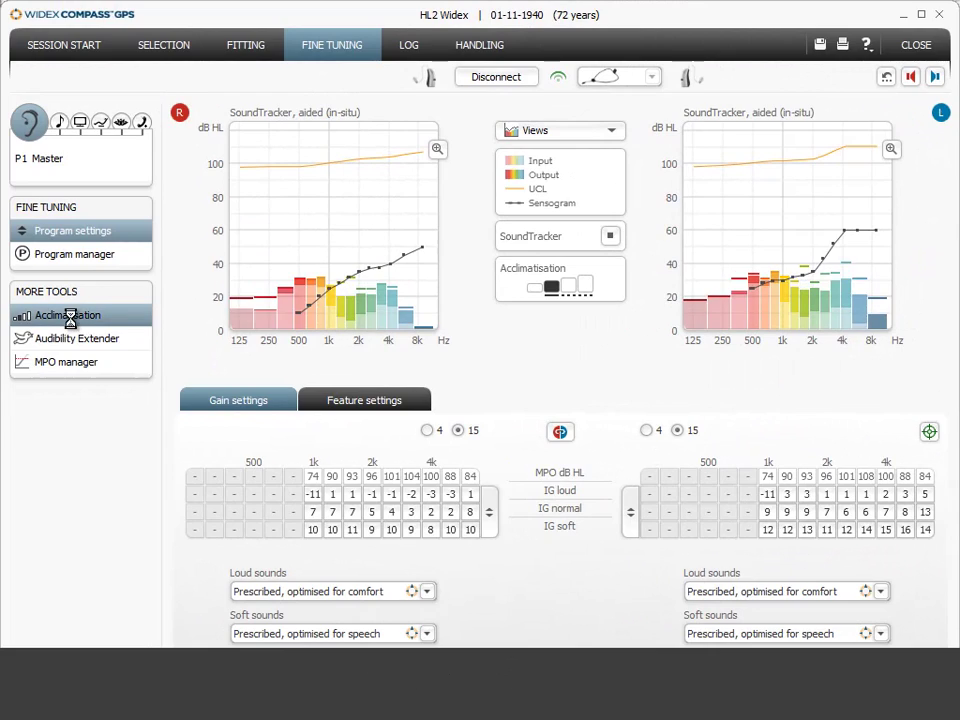
left_click(68, 314)
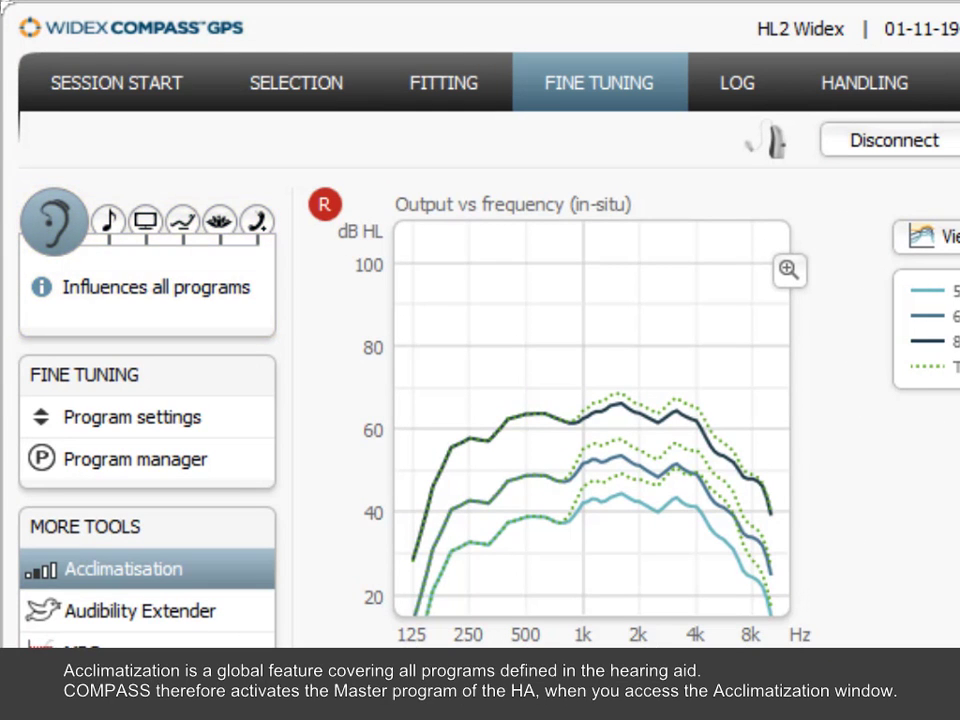
- Start automatic acclimatisation at level 1 for both aids, about 9 weeks remaining
left_click(52, 220)
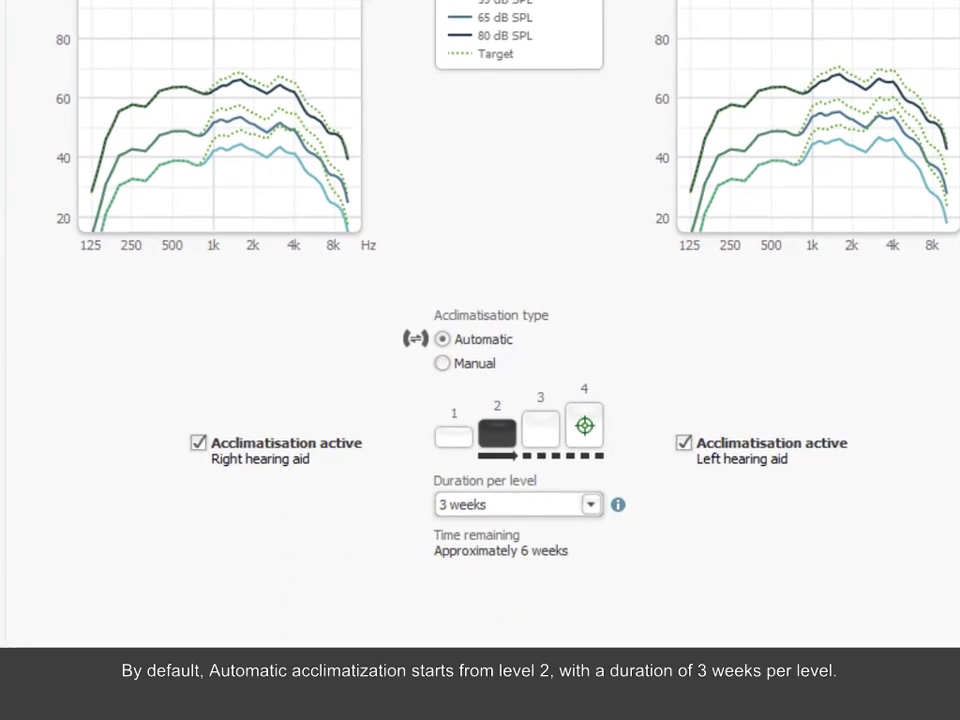
scroll("down", 3)
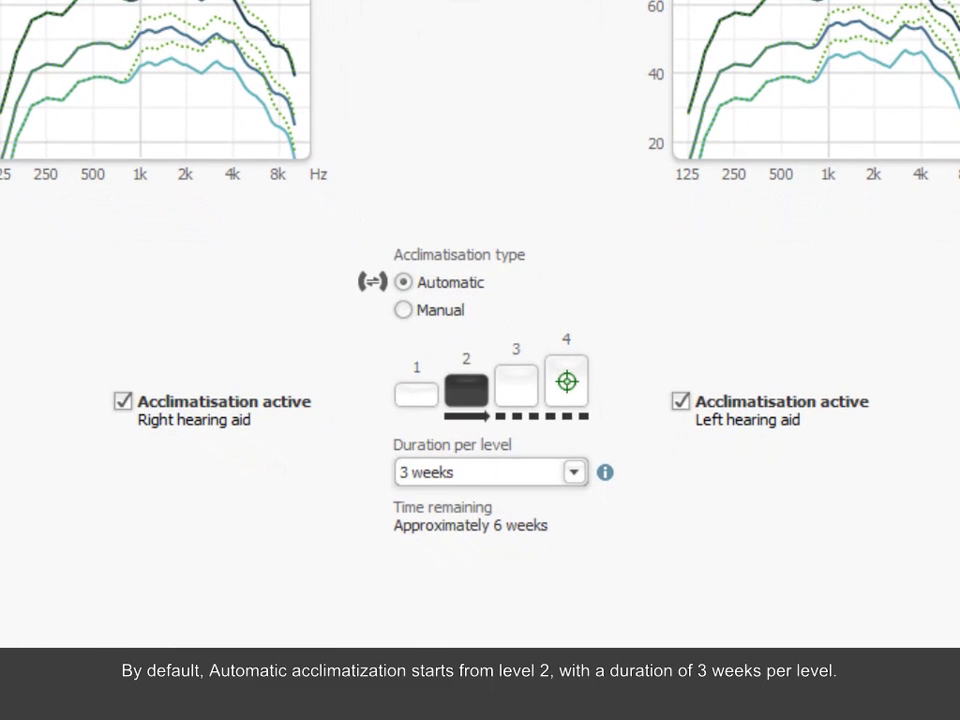
left_click(466, 386)
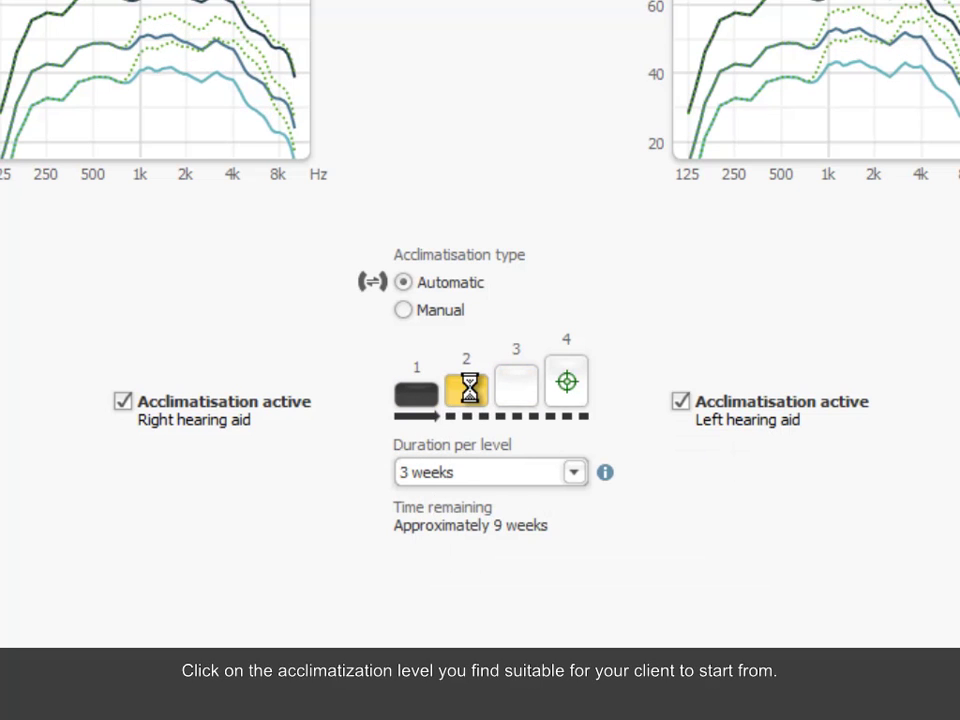
- Move acclimatisation to level 2, then to level 4 full prescribed gain with 0 days remaining
left_click(516, 382)
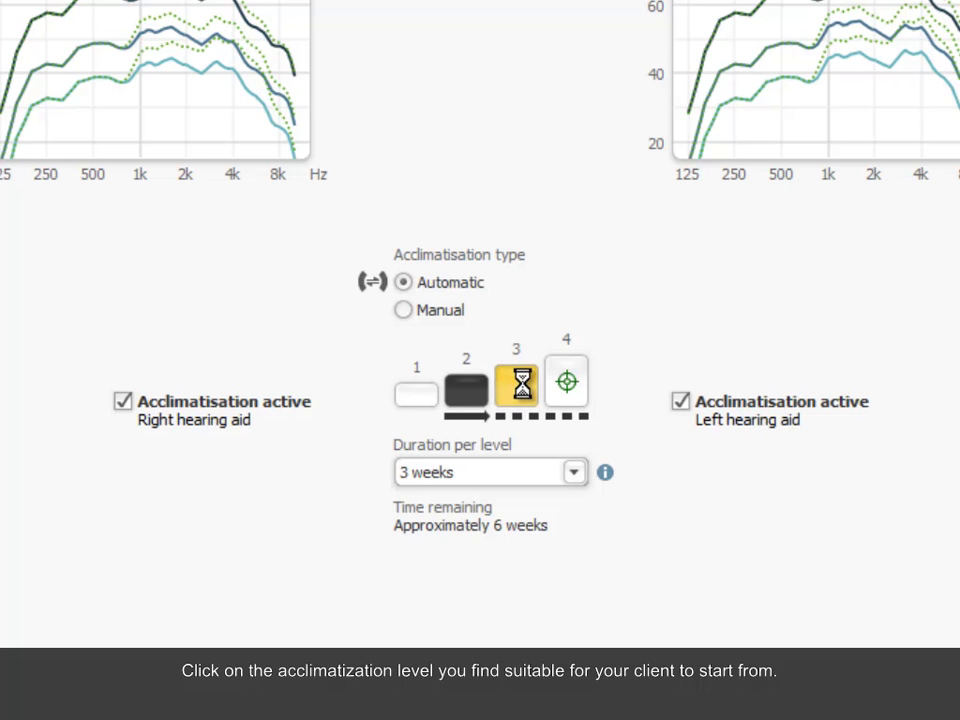
left_click(564, 382)
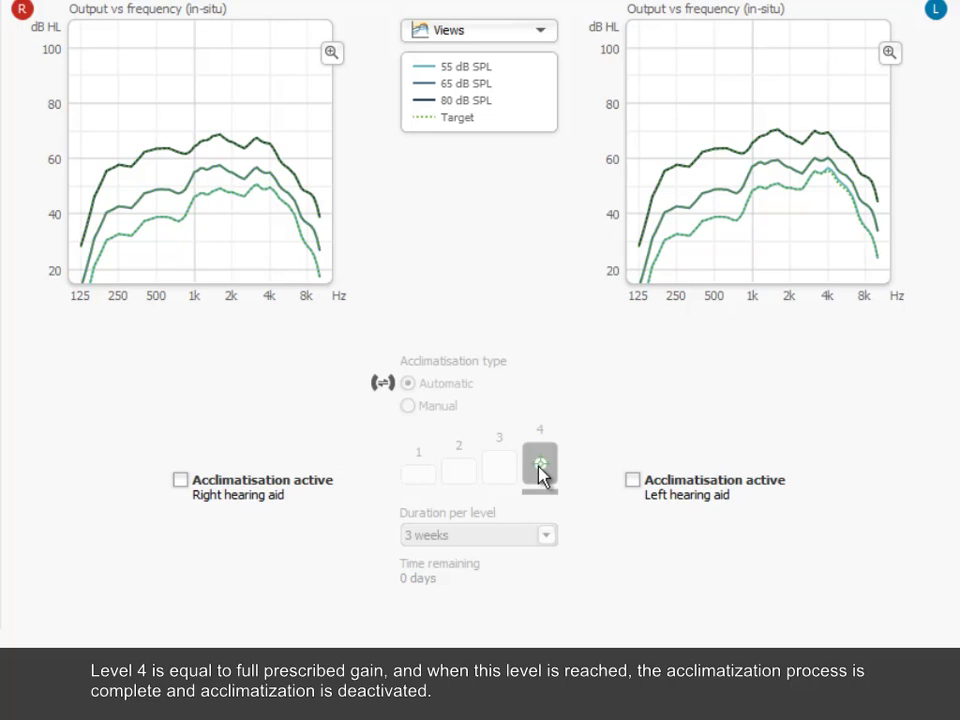
mouse_move(648, 520)
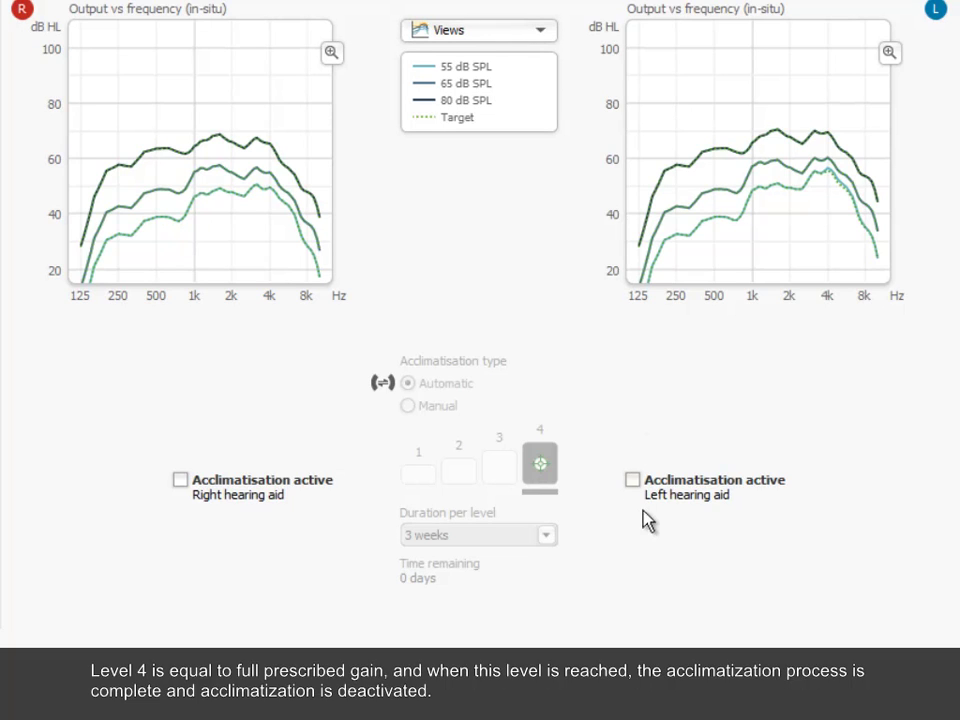
mouse_move(198, 504)
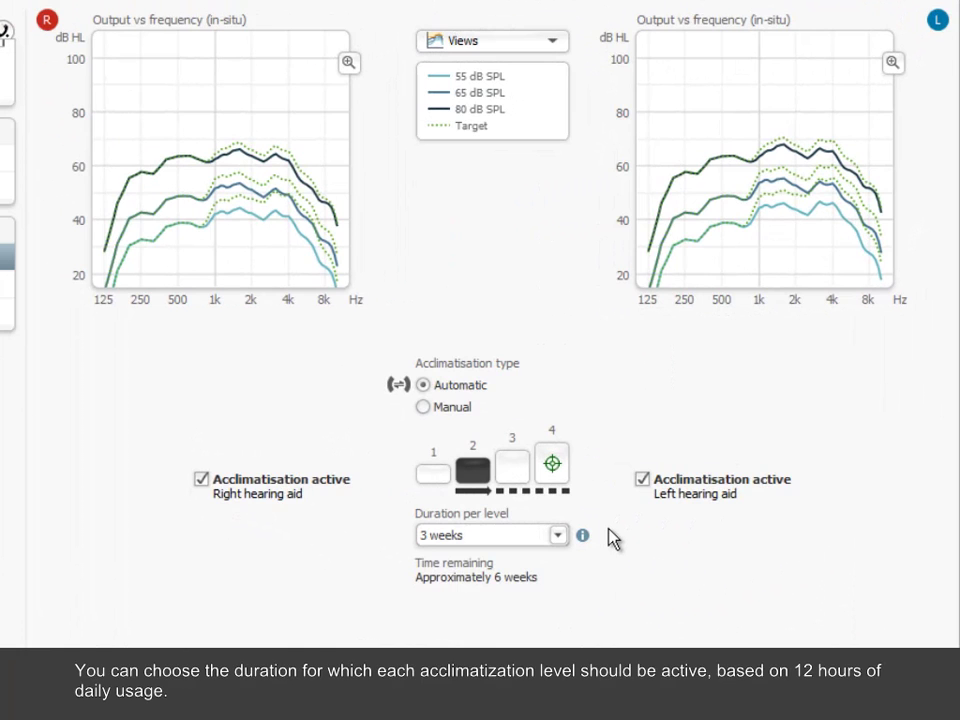
- Keep duration per level at 3 weeks and switch the acclimatisation type to Manual
left_click(560, 536)
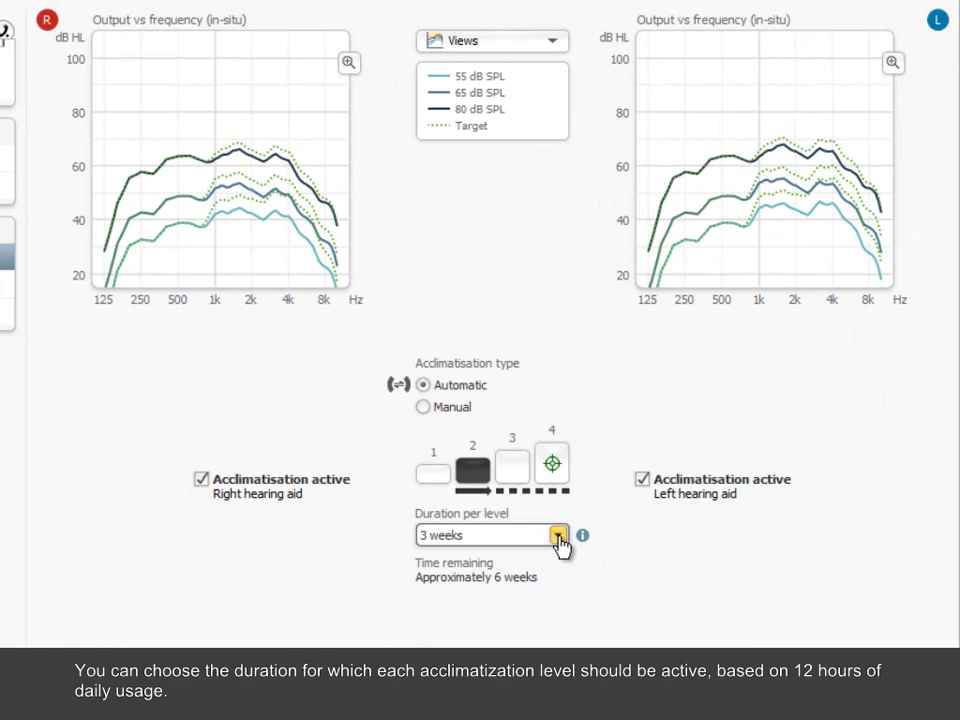
left_click(556, 536)
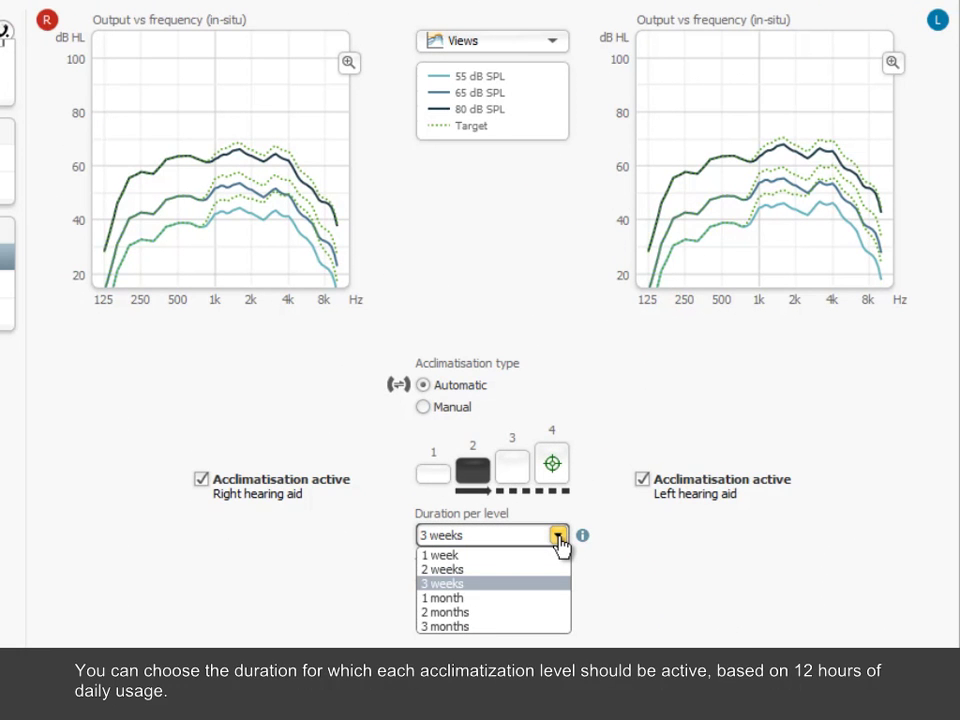
mouse_move(508, 568)
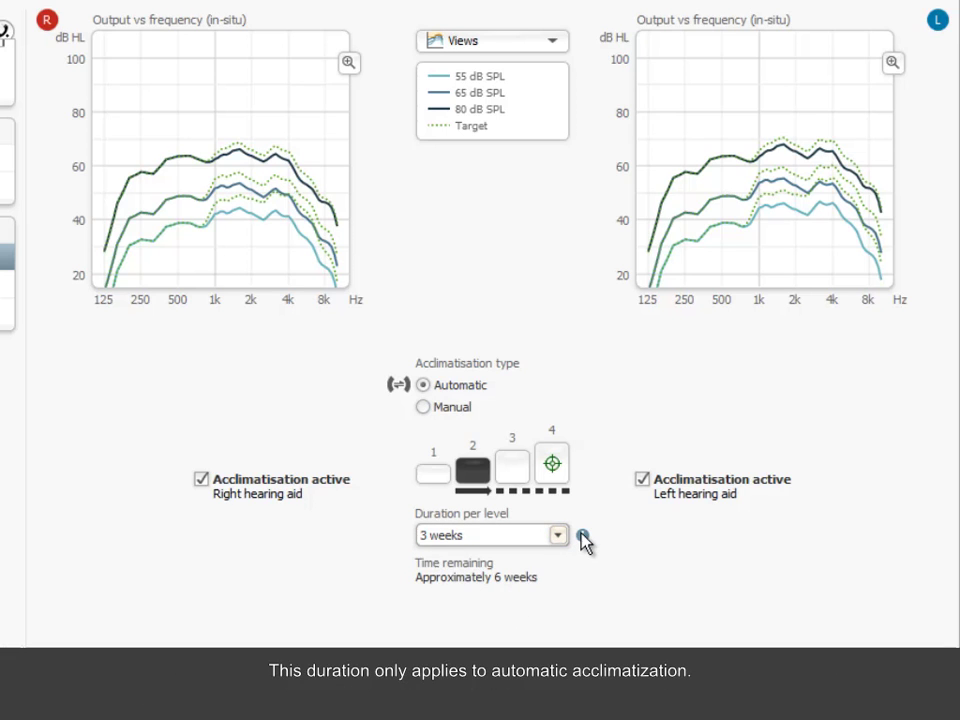
mouse_move(582, 538)
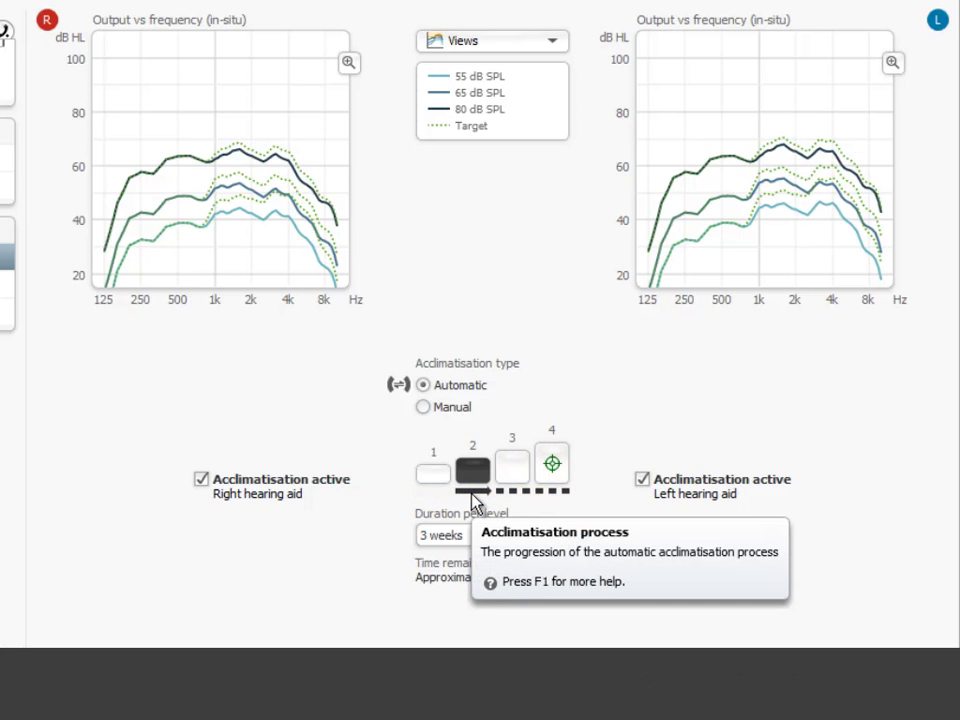
mouse_move(424, 410)
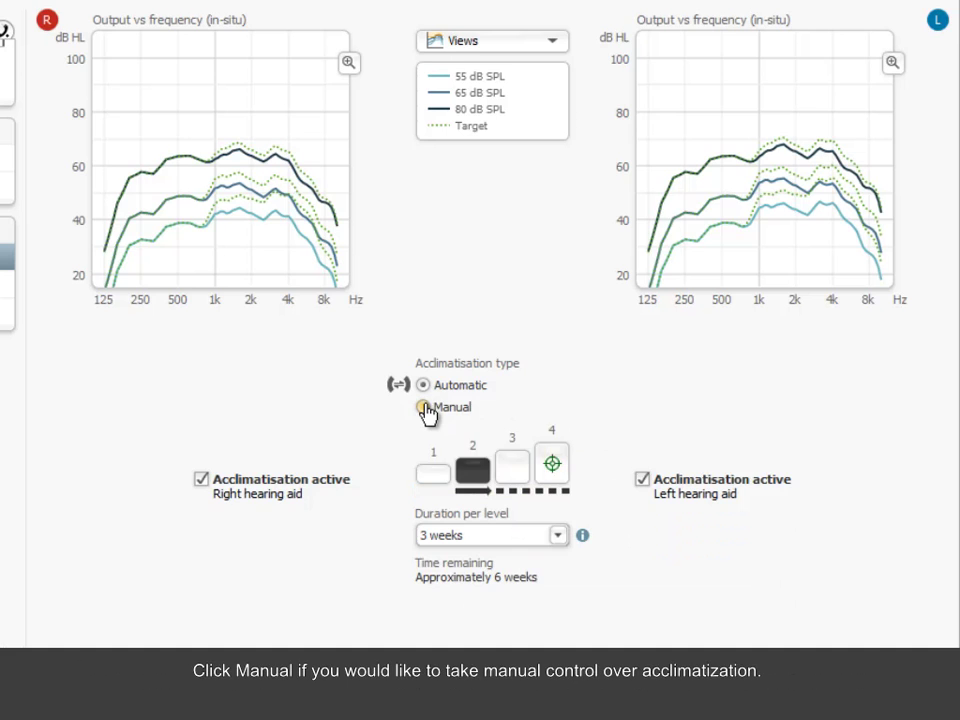
left_click(420, 408)
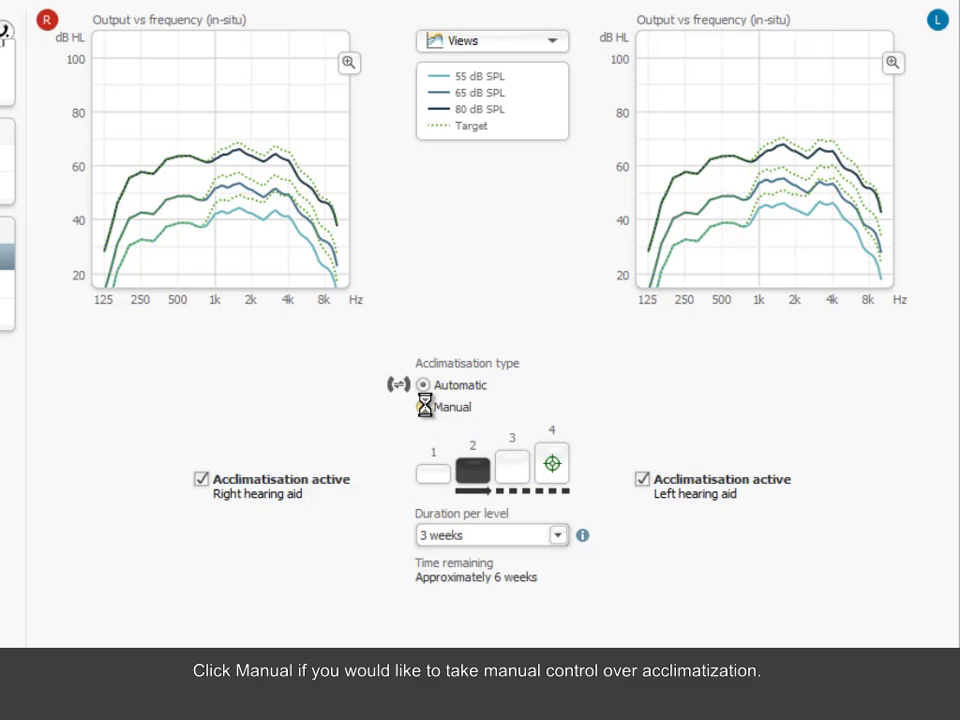
left_click(424, 408)
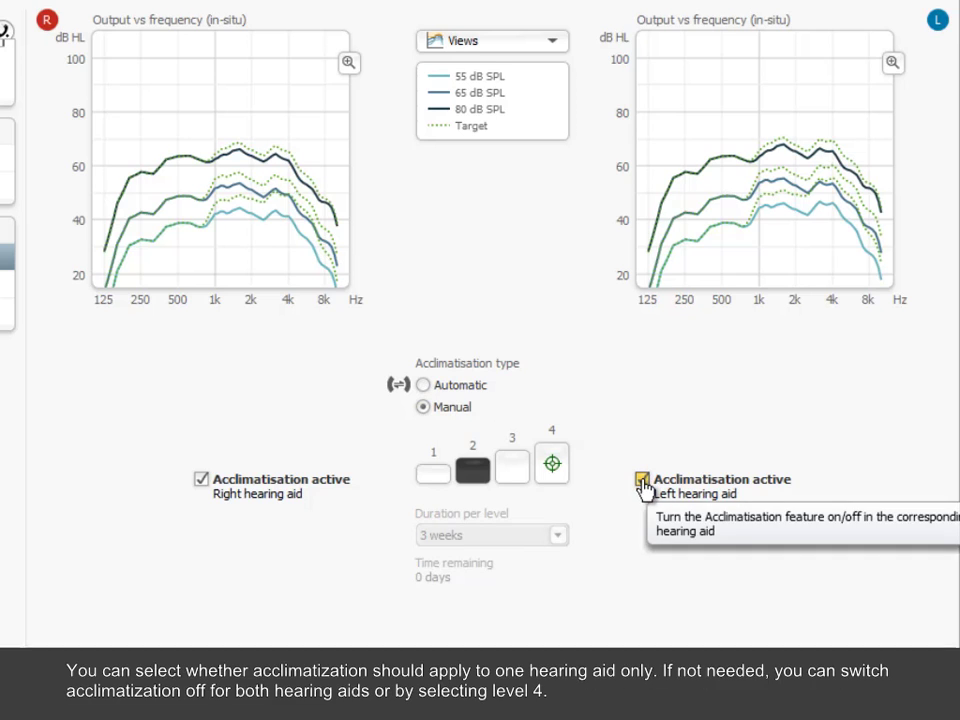
- Untick Acclimatisation active for the left and then the right hearing aid
left_click(640, 480)
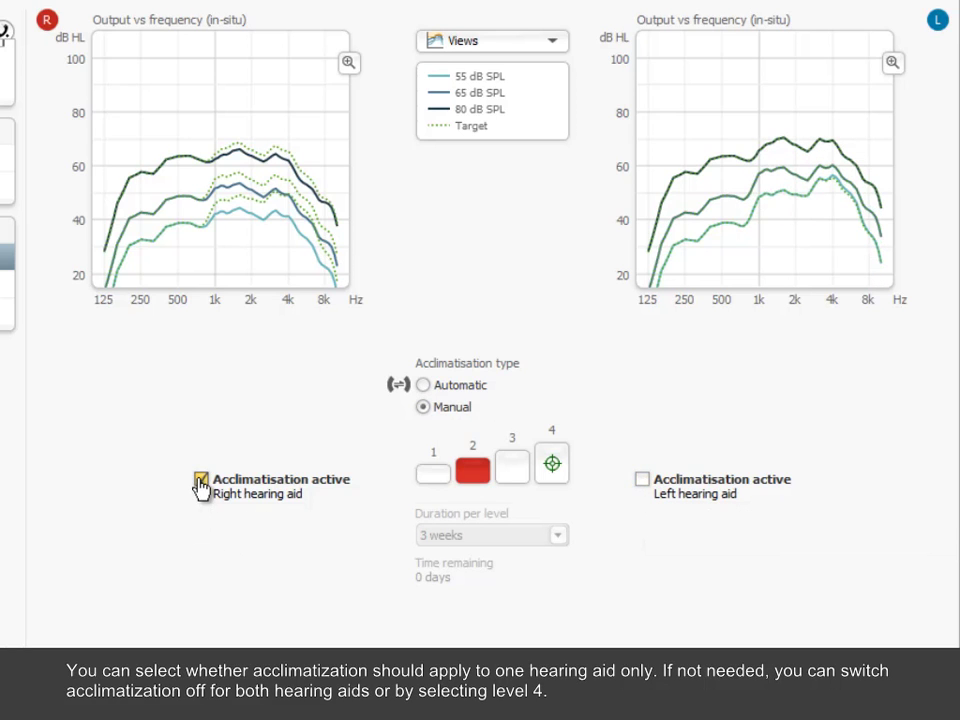
left_click(200, 480)
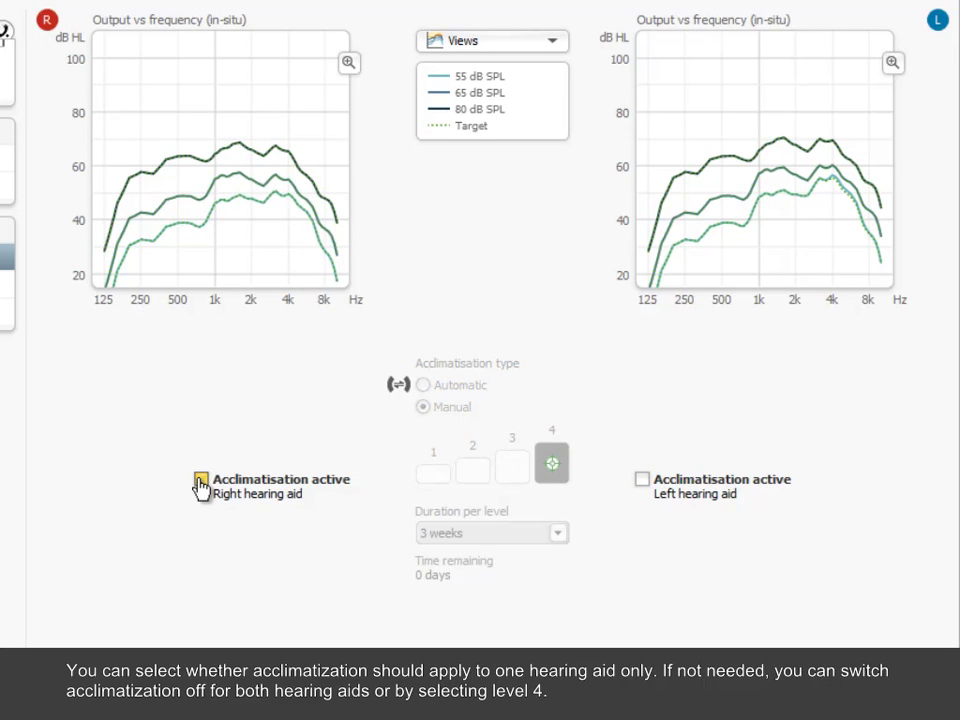
left_click(200, 480)
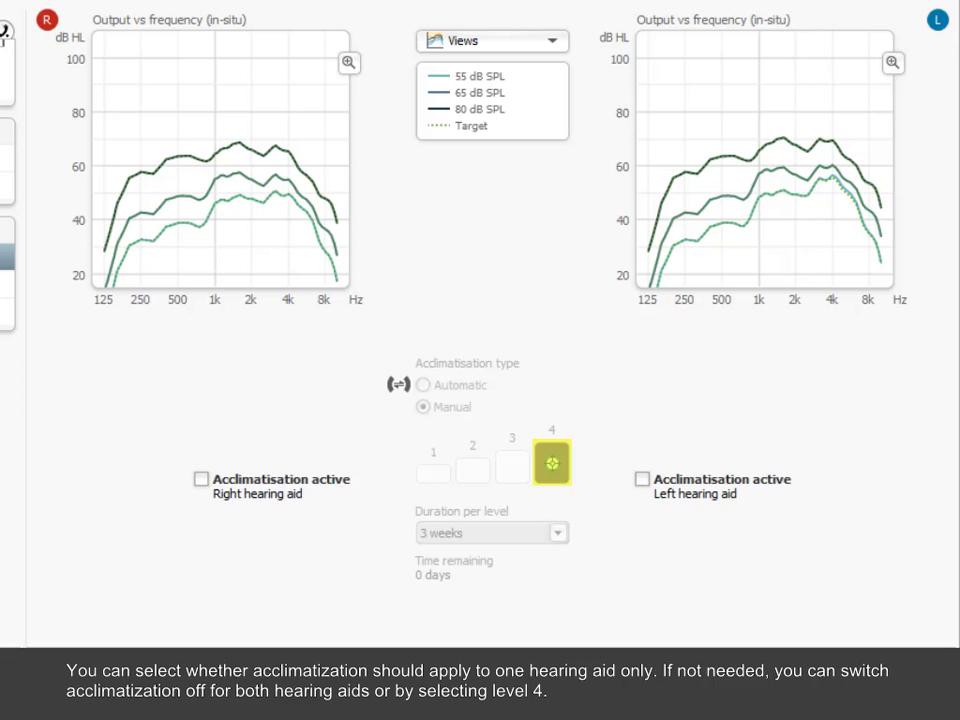